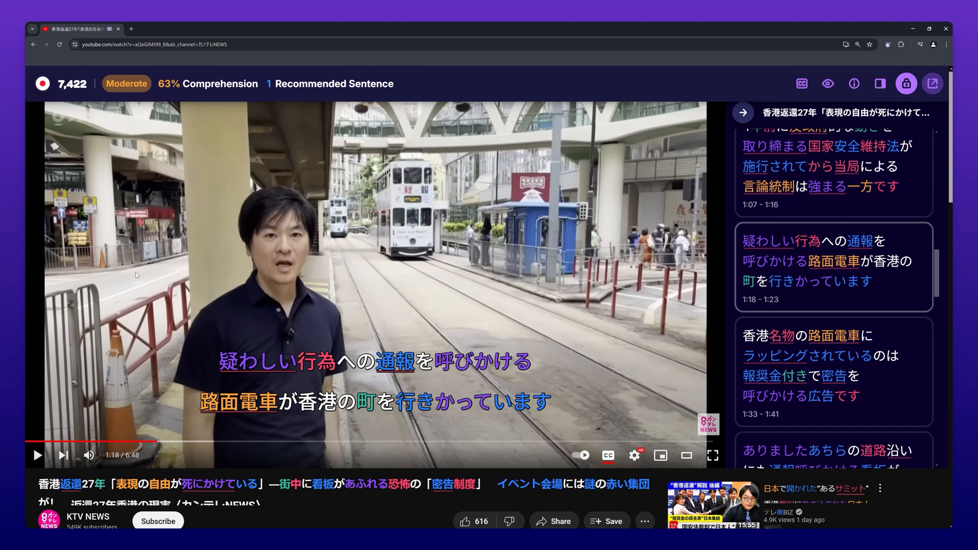
Step: Select 疑わしい's definition and tick the strawberrybrown native pronunciation recording
left_click(257, 362)
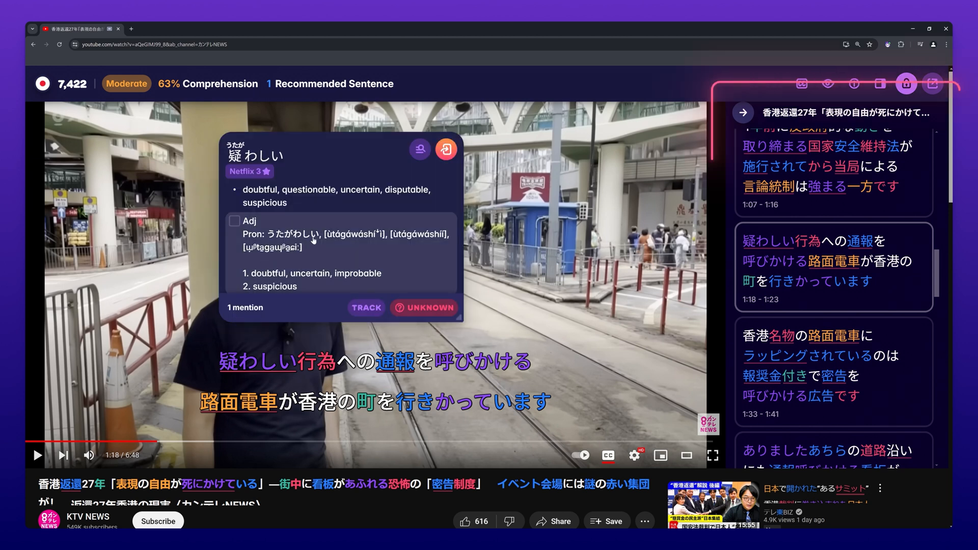
mouse_move(322, 237)
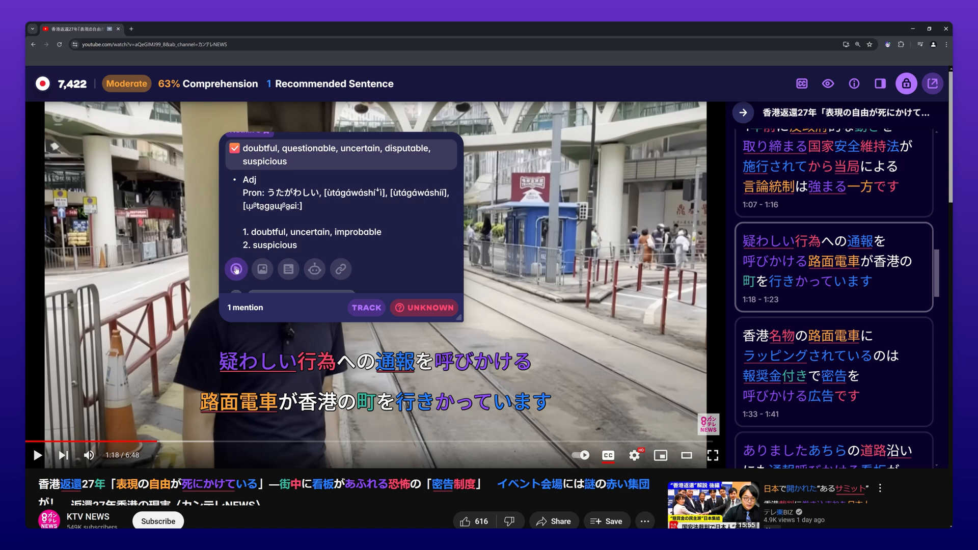
left_click(236, 202)
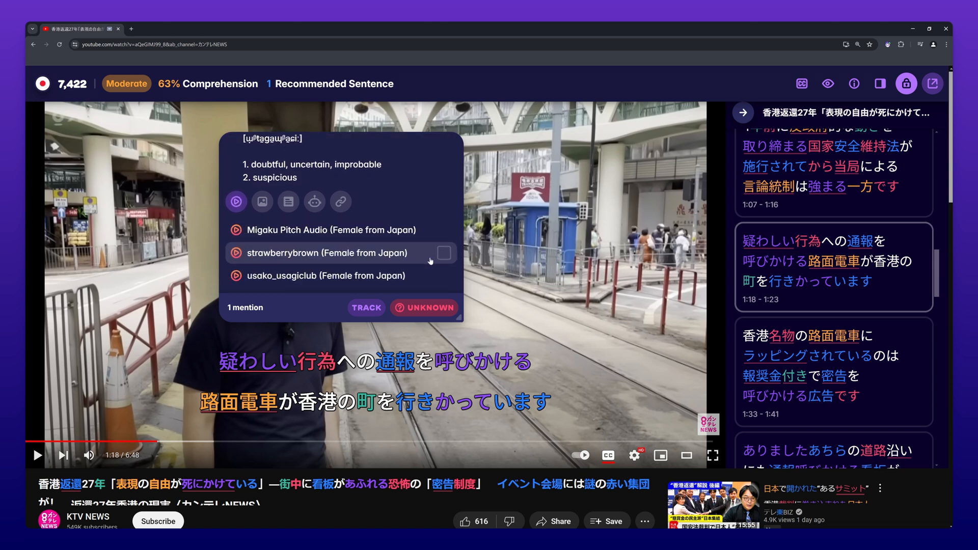
left_click(444, 253)
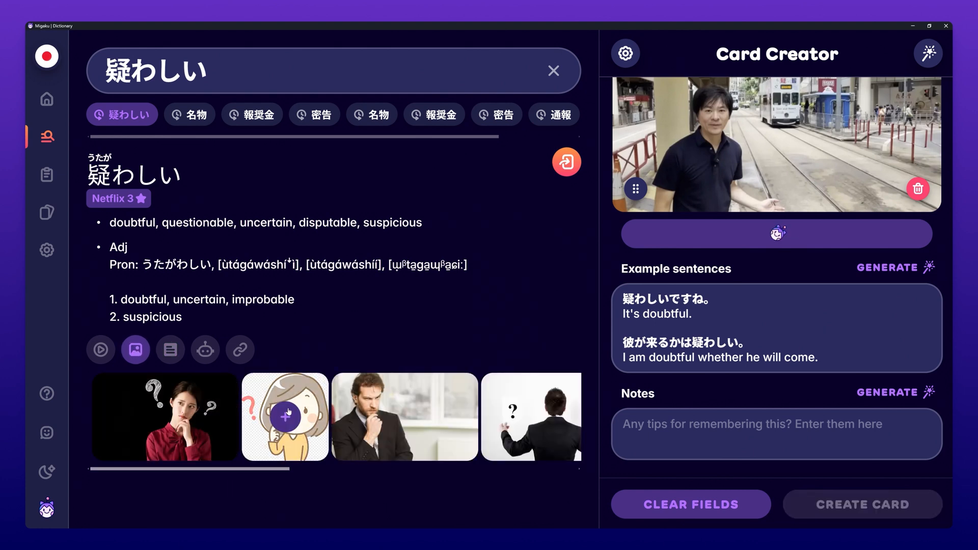
Step: Attach the cartoon illustration to the 疑わしい card
left_click(863, 504)
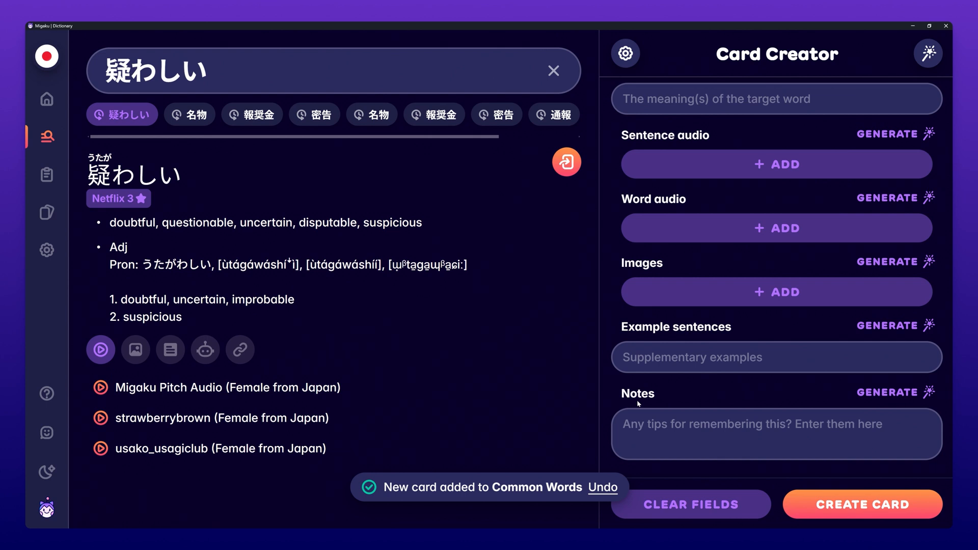